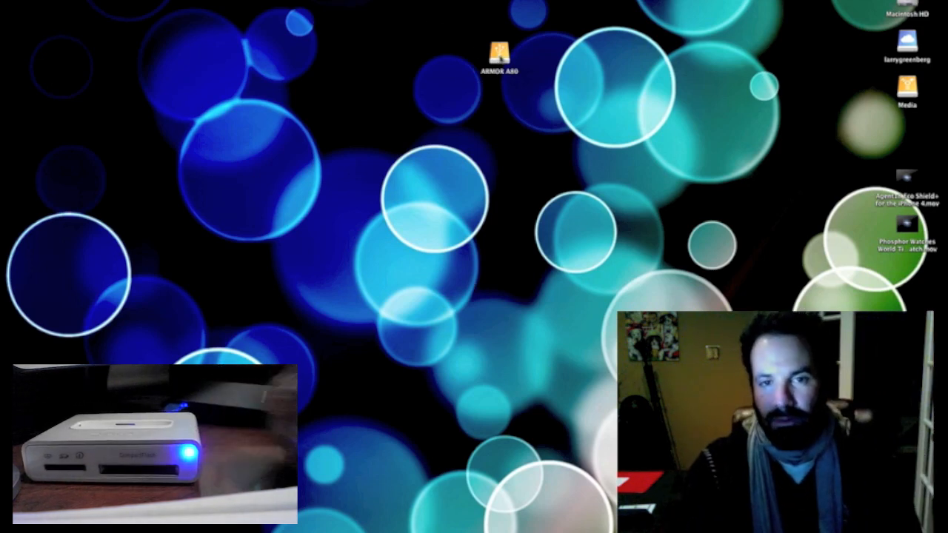
- Browse into ARMOR A80 › Beach 2010 to list its JPEG photos and confirm the data is intact
{"action": "double_click", "coordinate": [500, 58]}
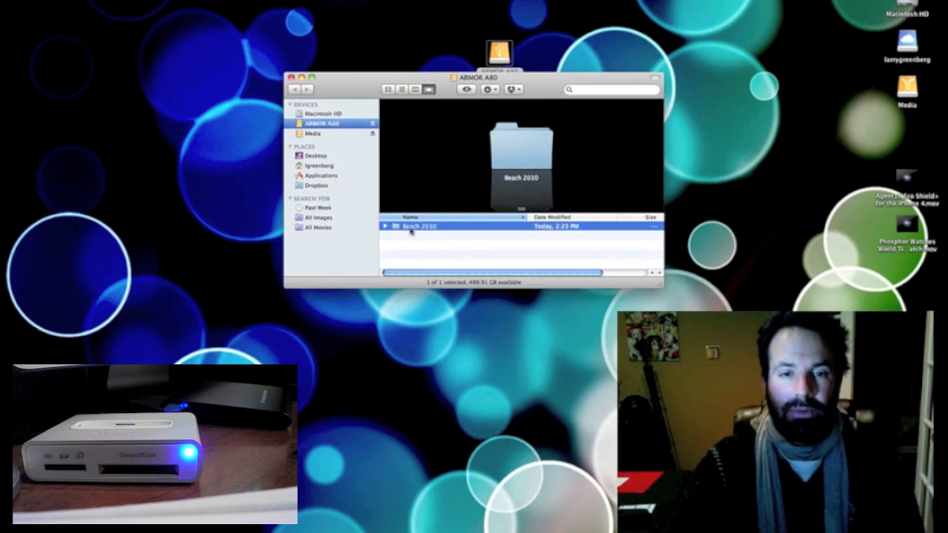
{"action": "double_click", "coordinate": [418, 226]}
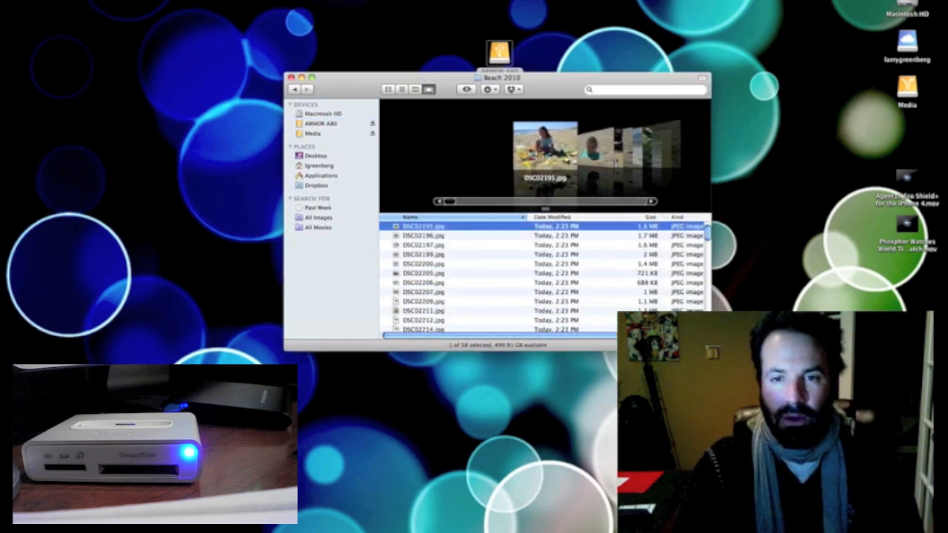